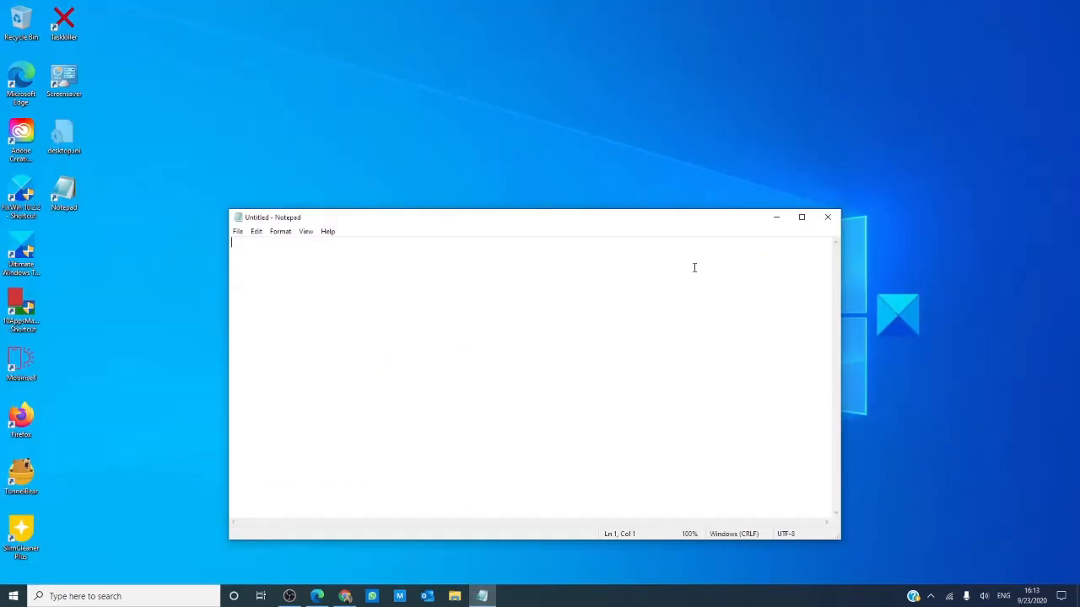
mouse_move(250, 246)
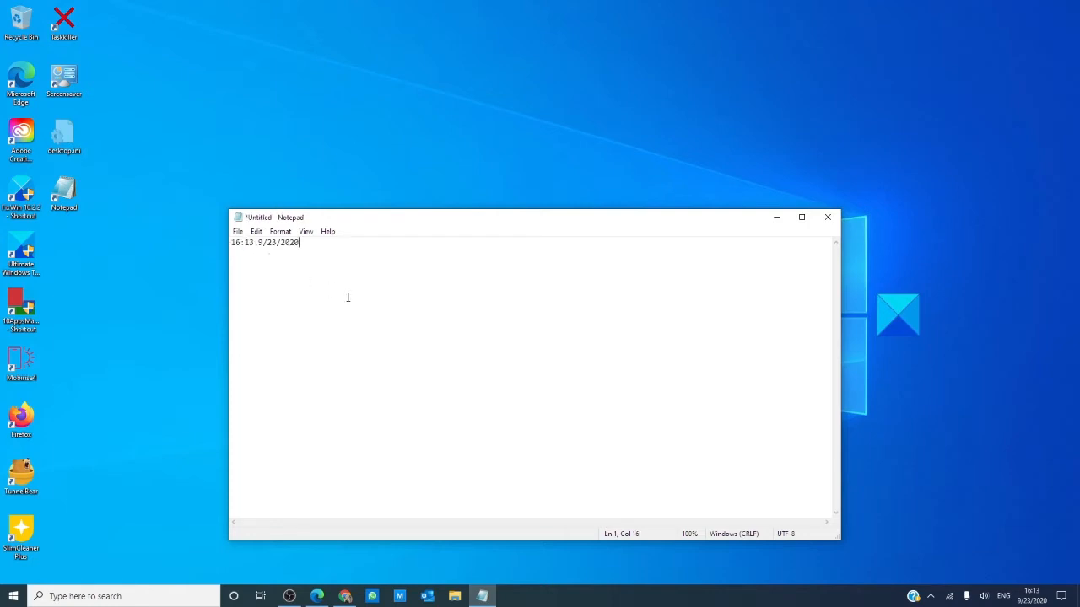
Add the line 'The windows club cool tips and tricks to master notepad' after the timestamp.
type("The windows club cool tips and tricks to master notepad")
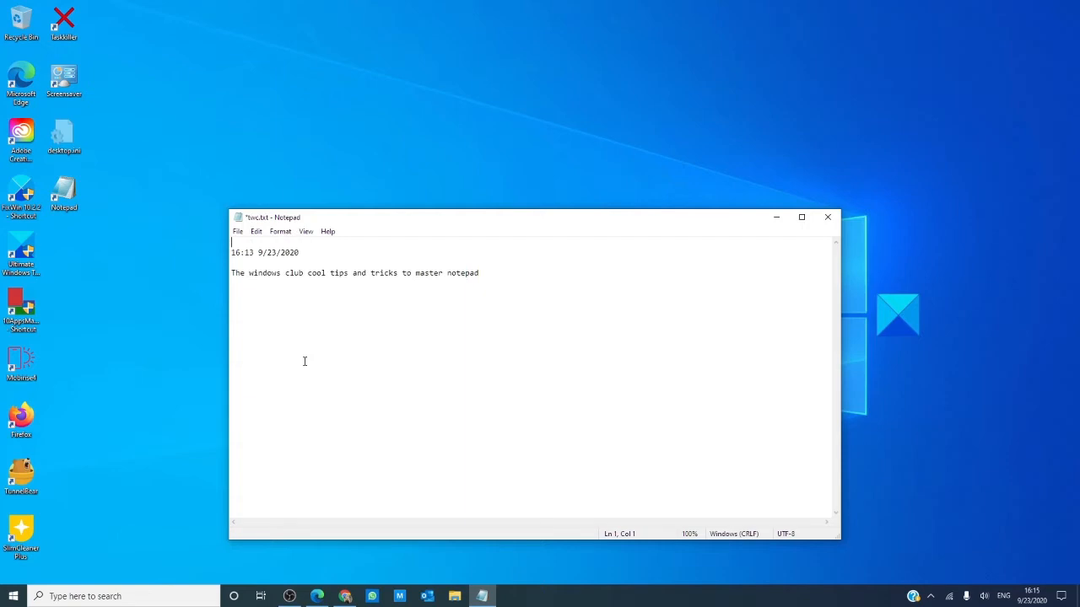
Start the file with .LOG and reopen it so a fresh 16:16 9/23/2020 timestamp is appended.
type(".LOG")
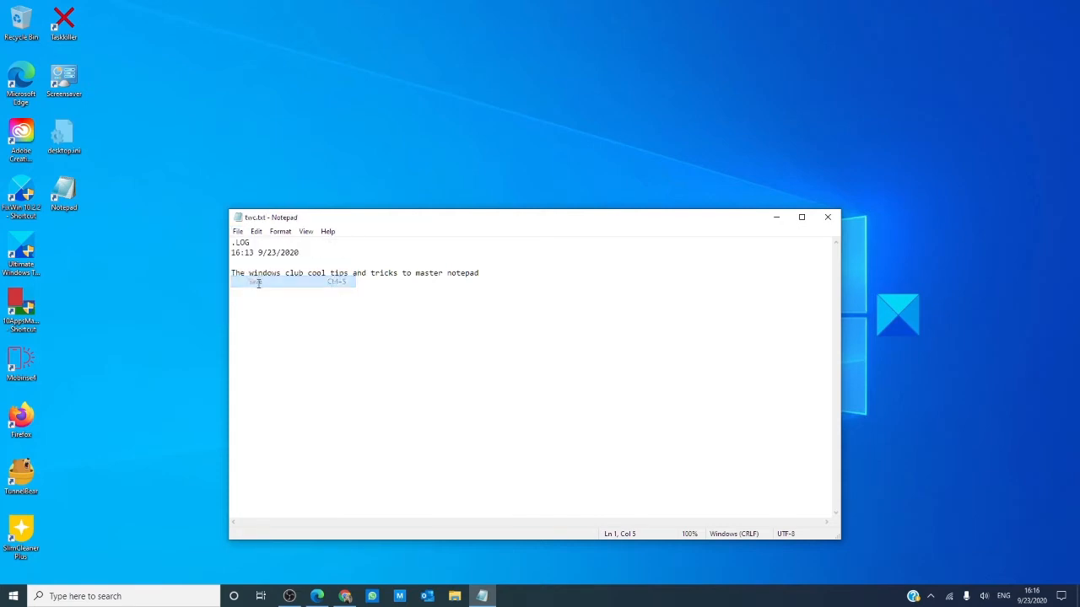
left_click(239, 231)
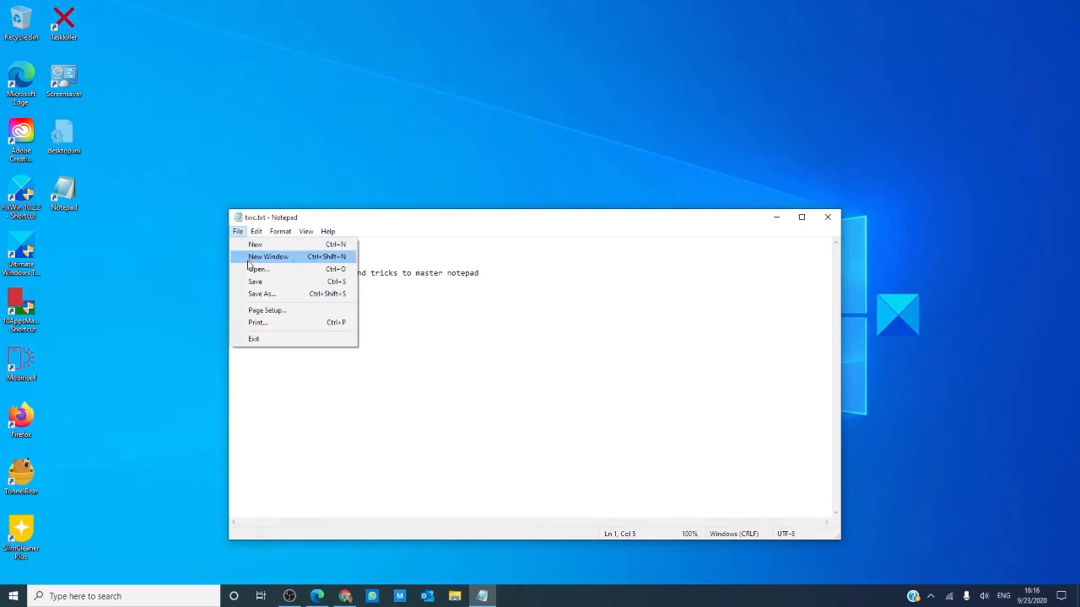
left_click(257, 268)
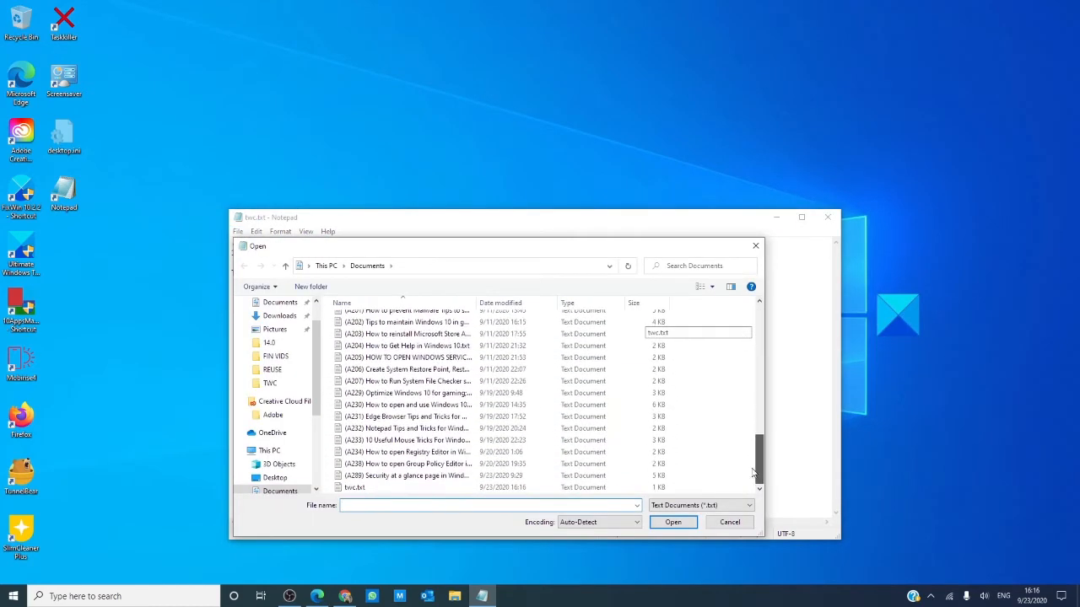
left_click(354, 485)
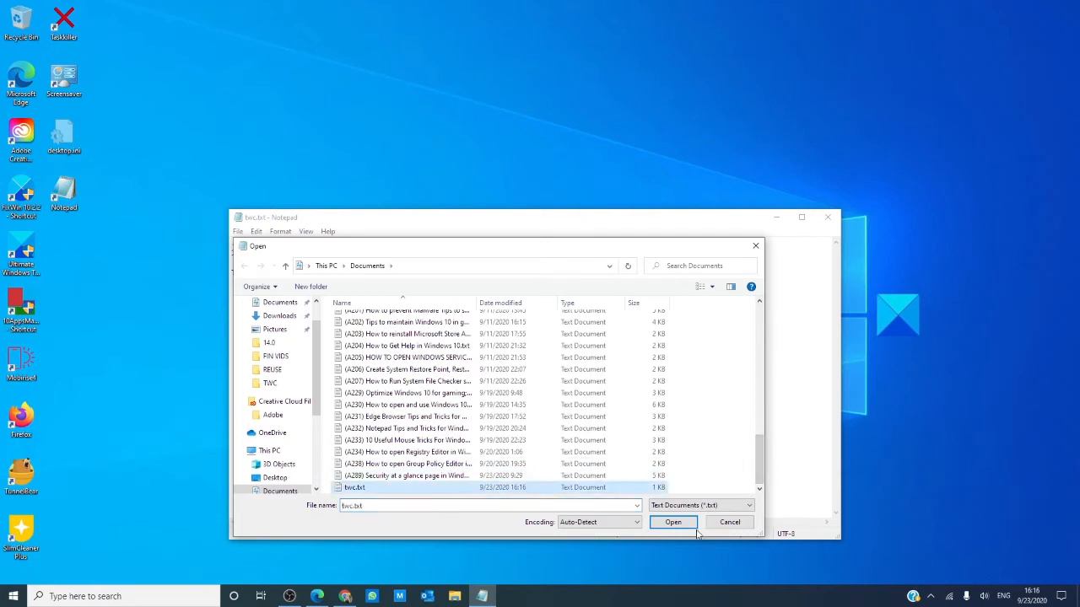
left_click(672, 523)
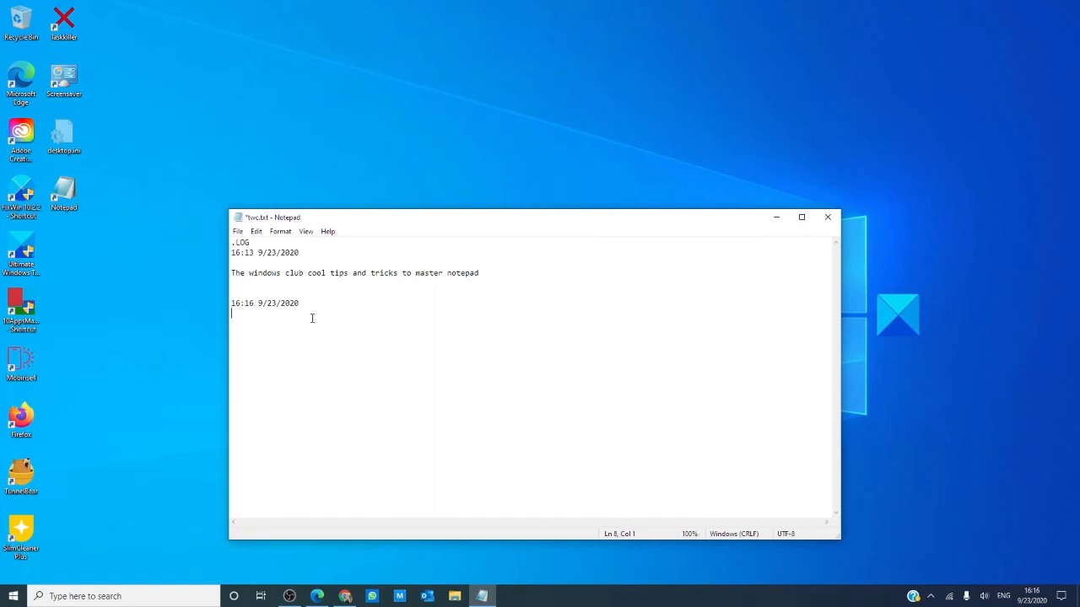
Change the font to Cooper with the Black style for the whole log.
left_click(280, 231)
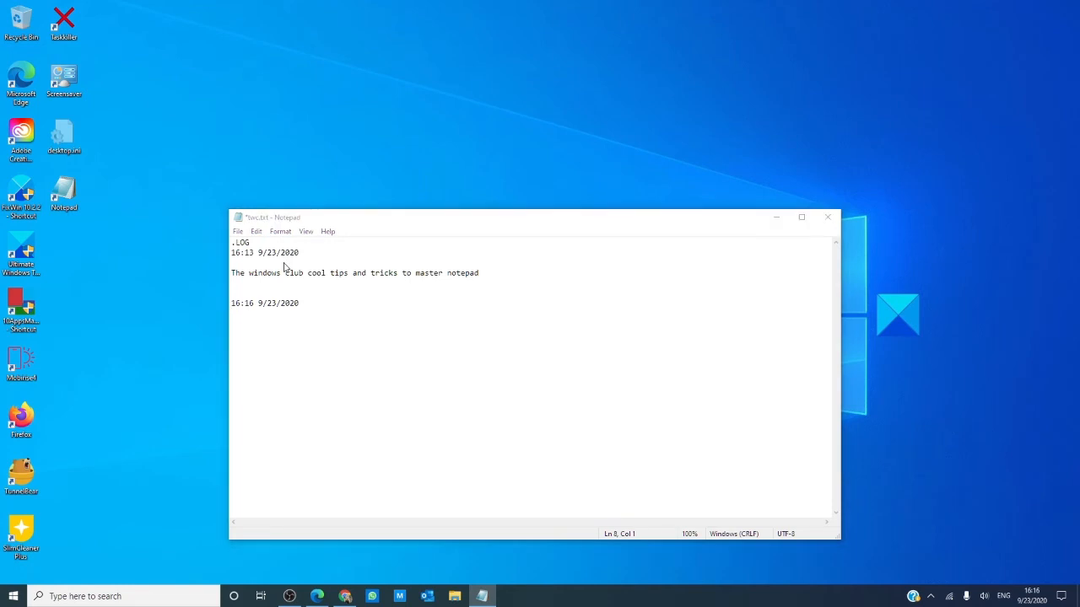
left_click(280, 231)
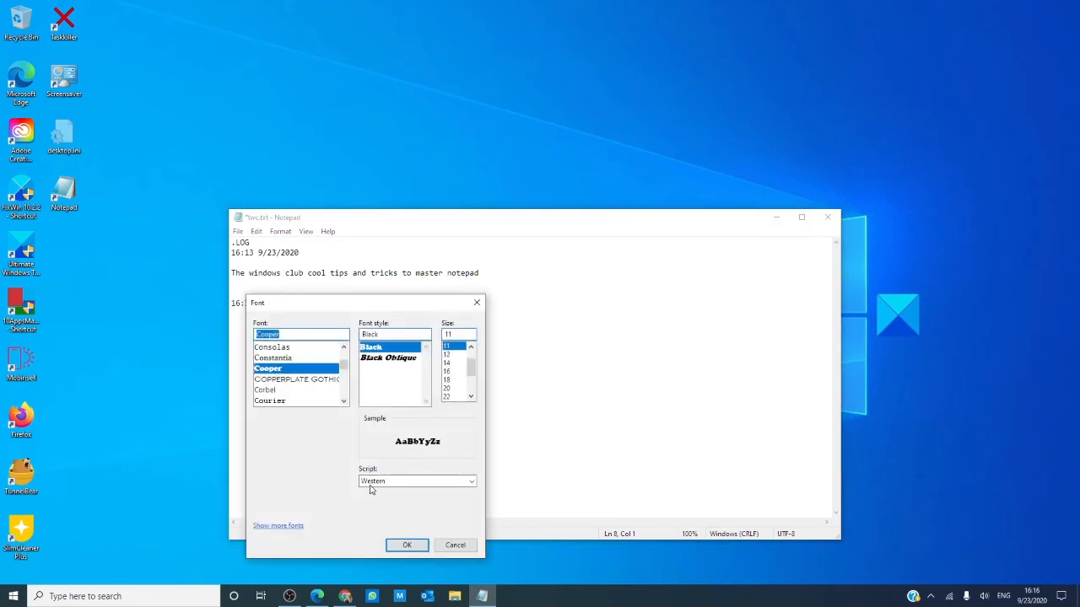
left_click(406, 545)
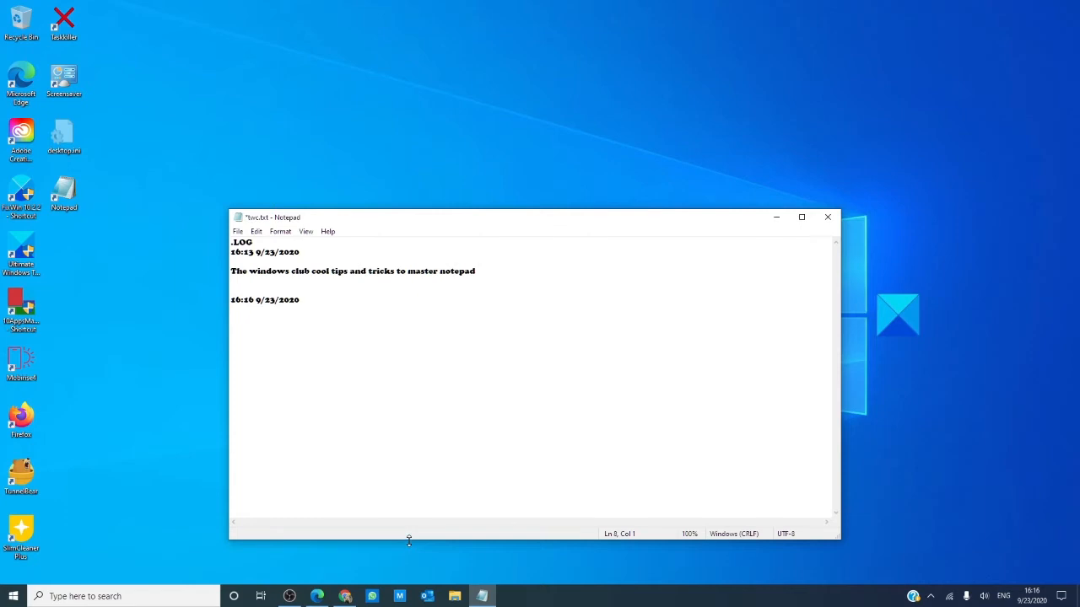
mouse_move(401, 513)
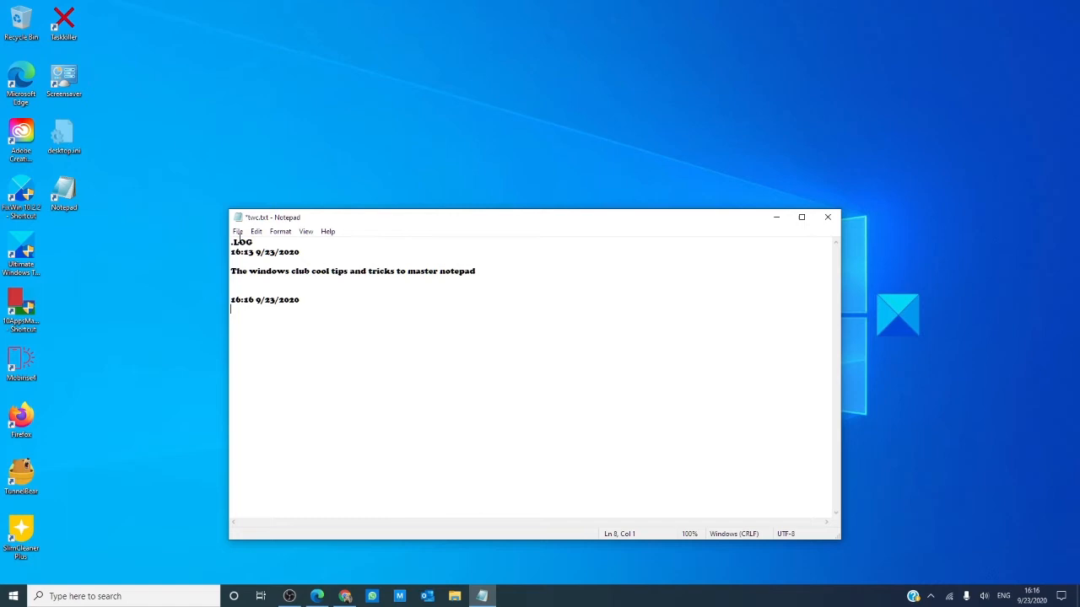
In Page Setup, keep &f as the header and set the footer to 'page &P'.
left_click(239, 231)
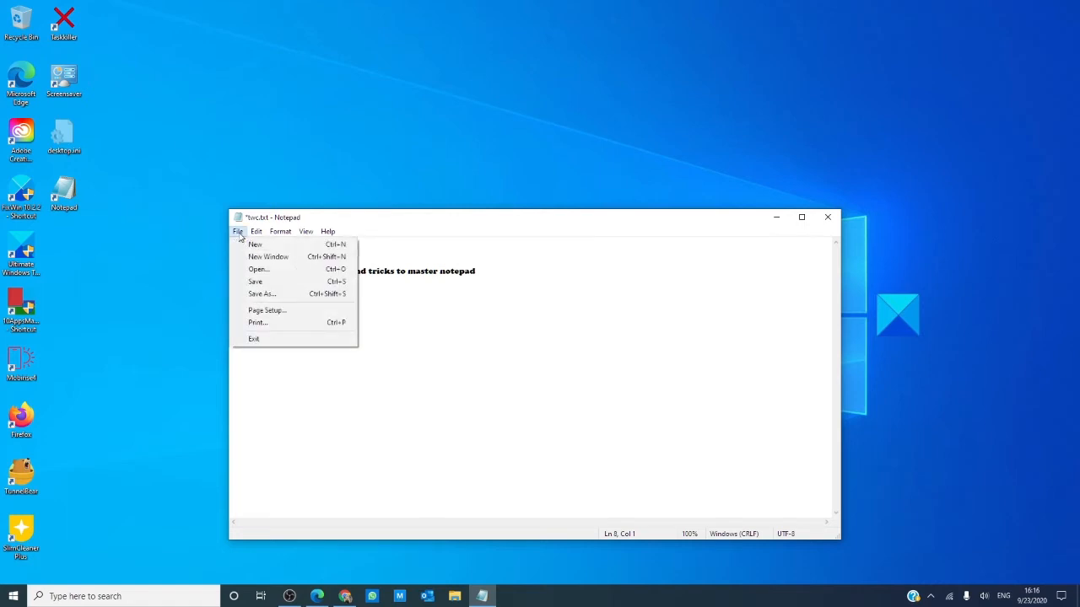
mouse_move(266, 311)
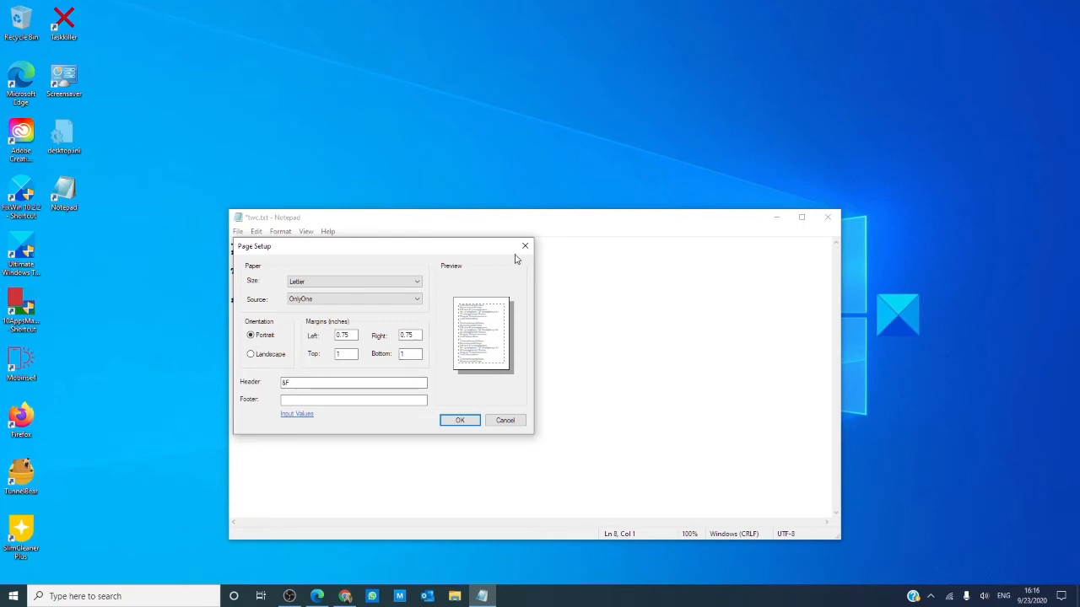
mouse_move(442, 286)
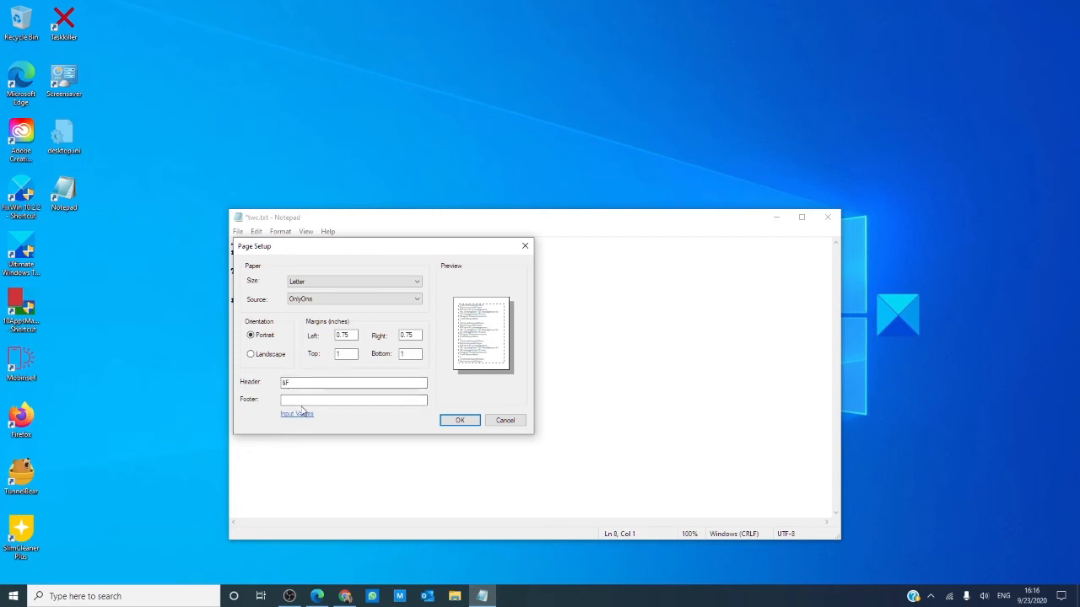
type("page")
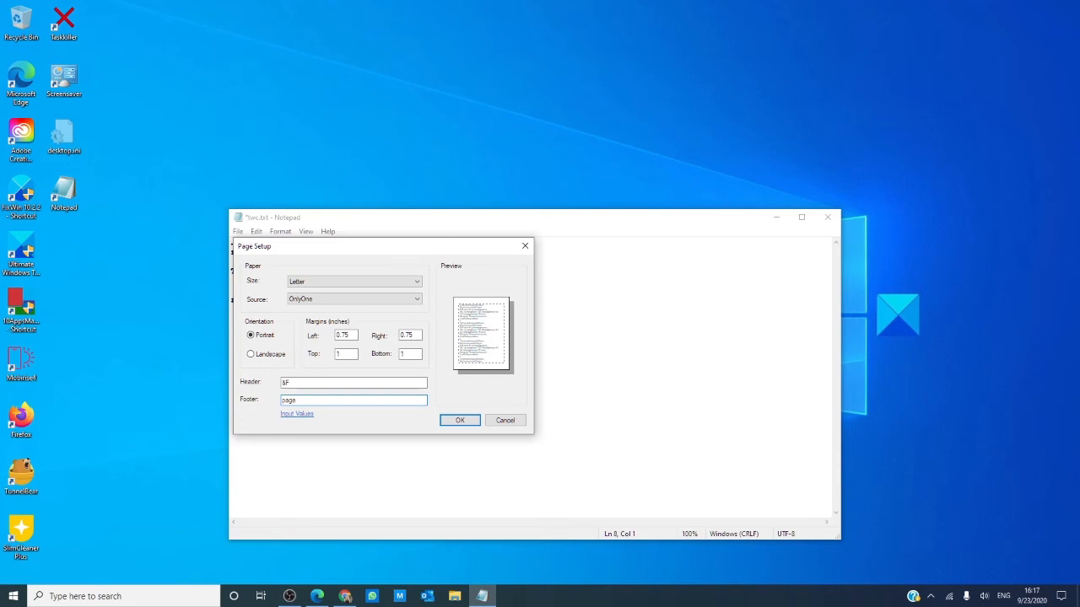
type("&P")
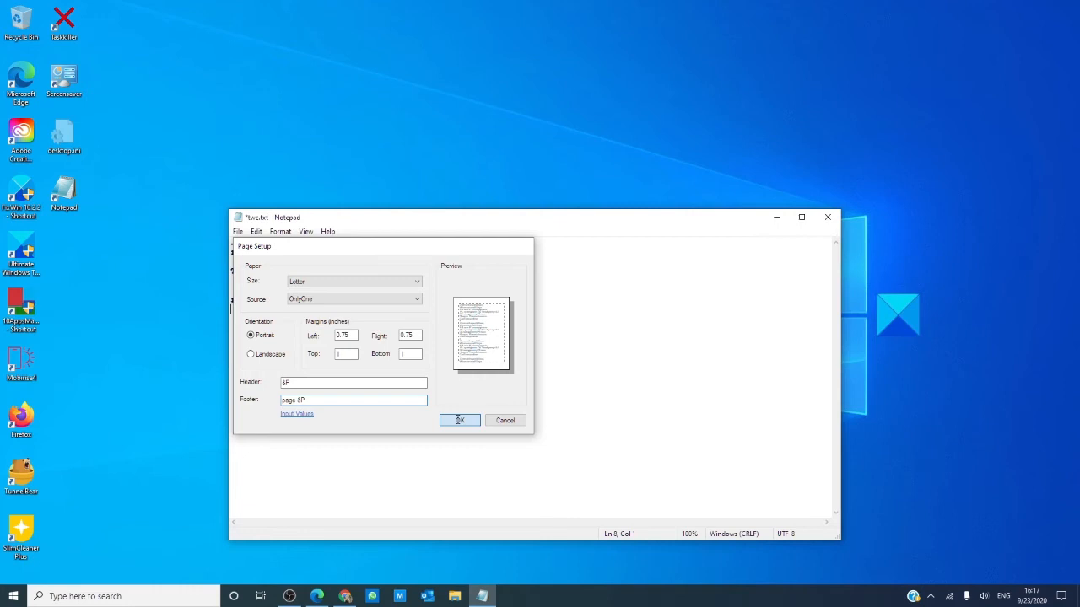
left_click(459, 420)
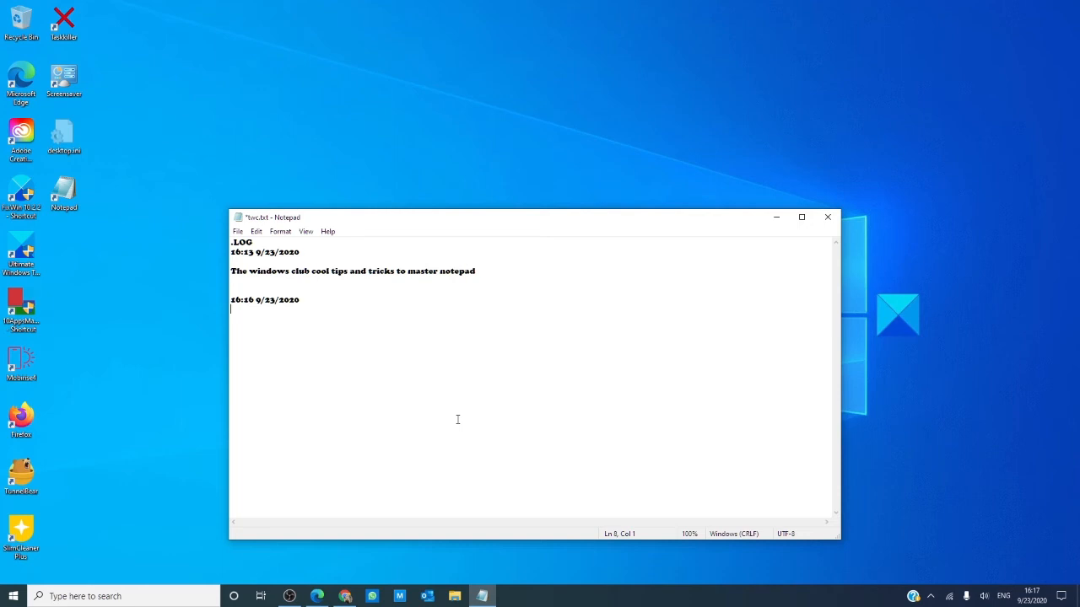
mouse_move(435, 398)
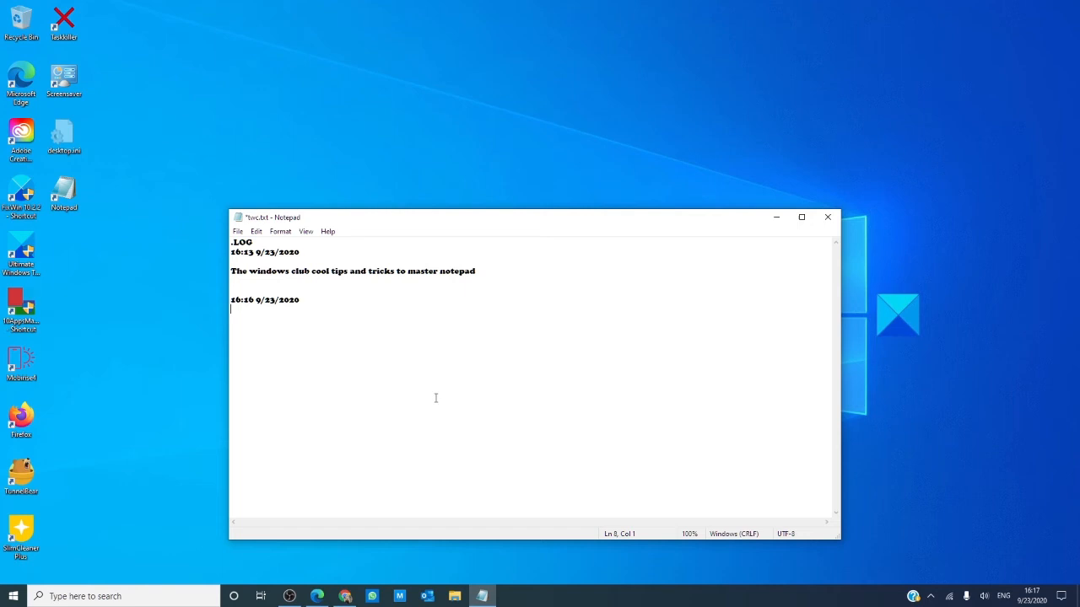
mouse_move(645, 286)
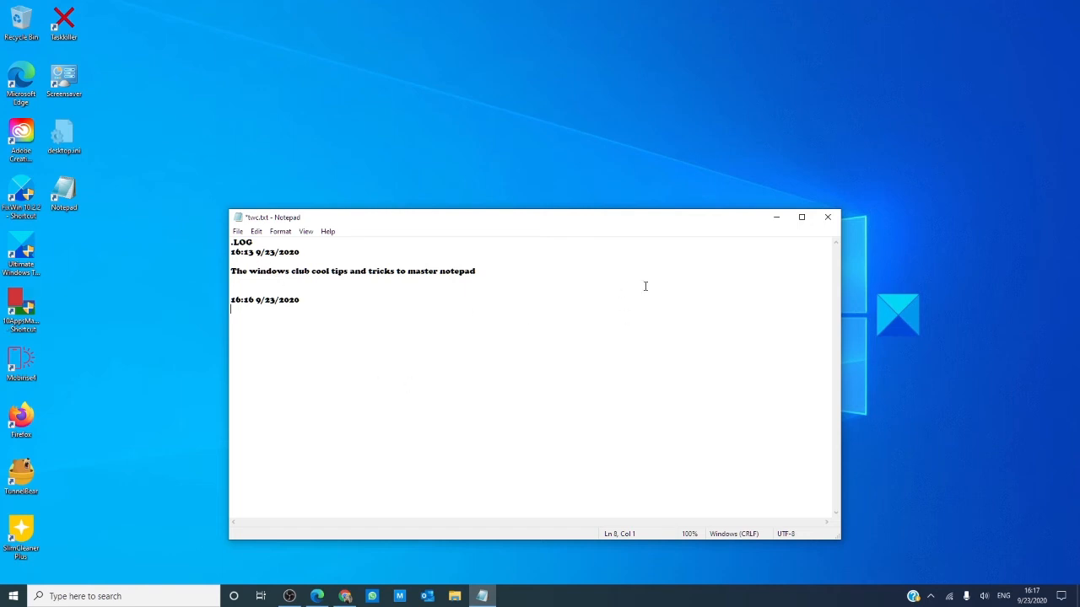
Toggle Right to left Reading order on and off, then switch to the TheWindowsClub Notepad tips article.
right_click(645, 290)
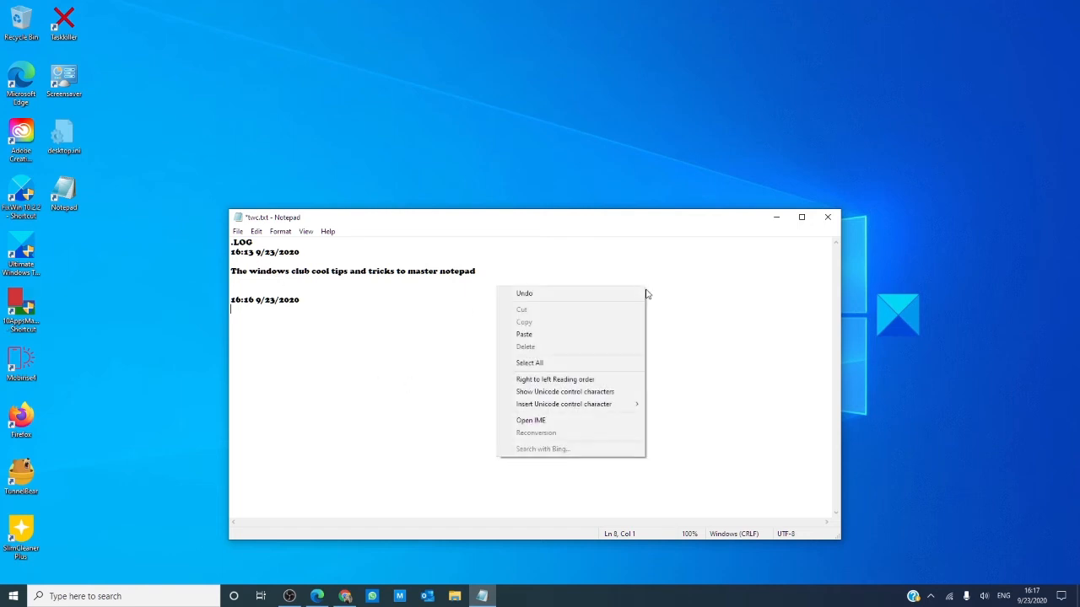
left_click(553, 378)
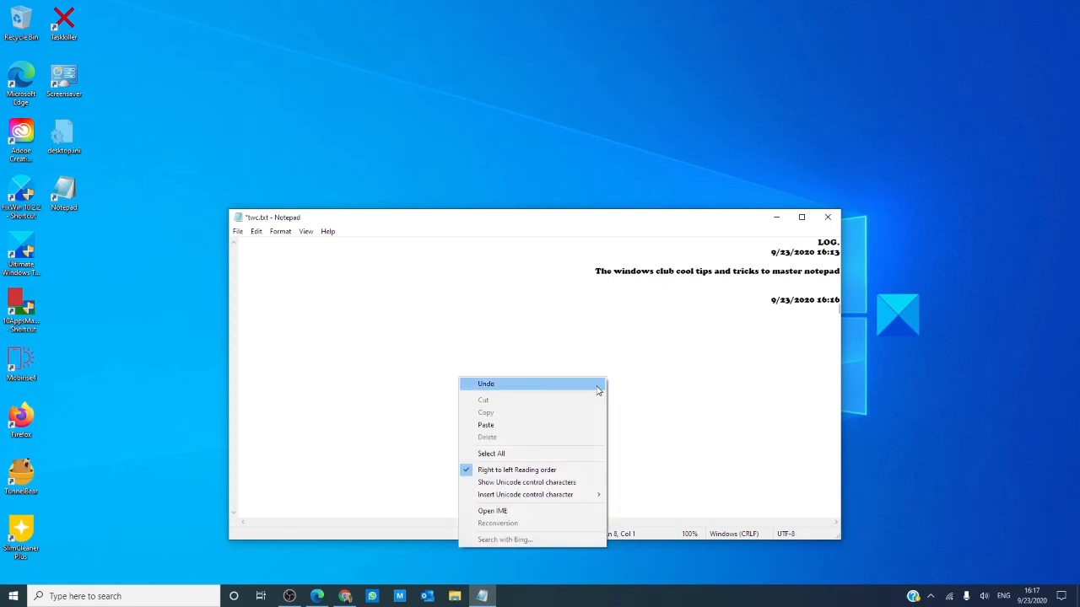
left_click(516, 469)
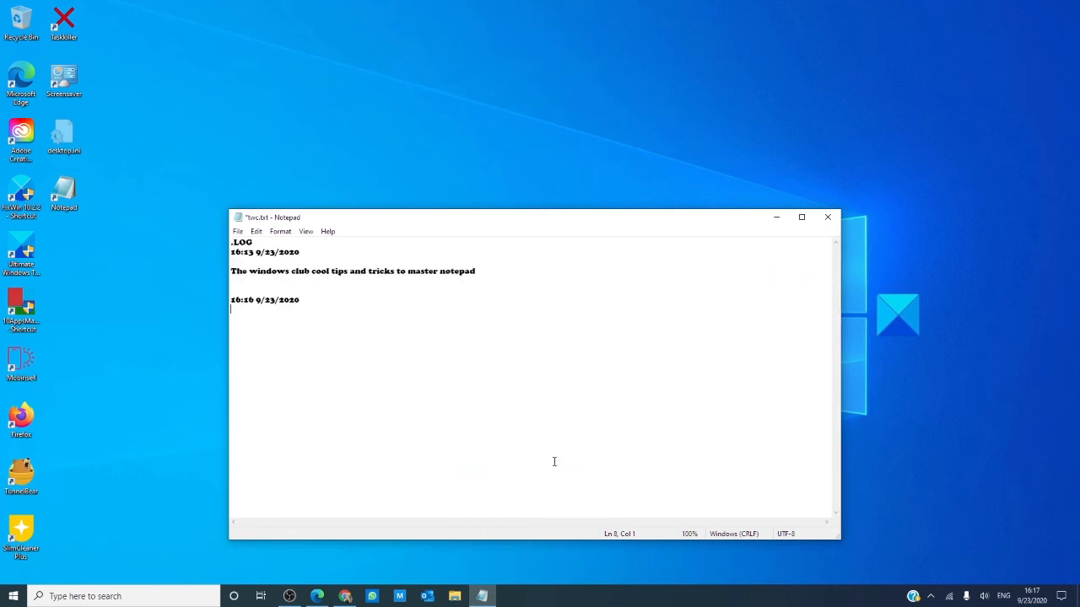
left_click(317, 597)
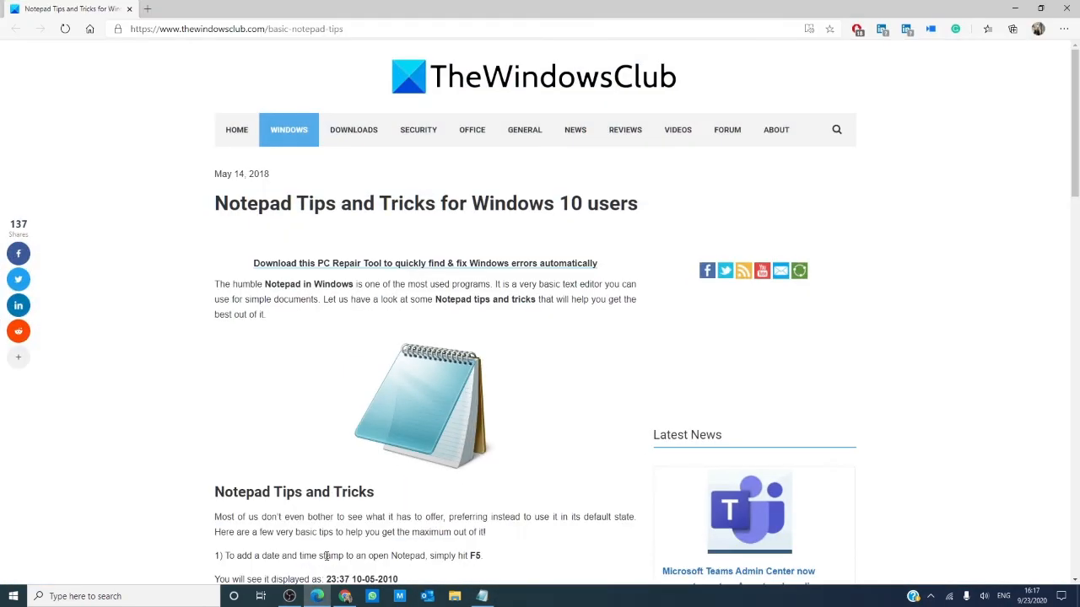